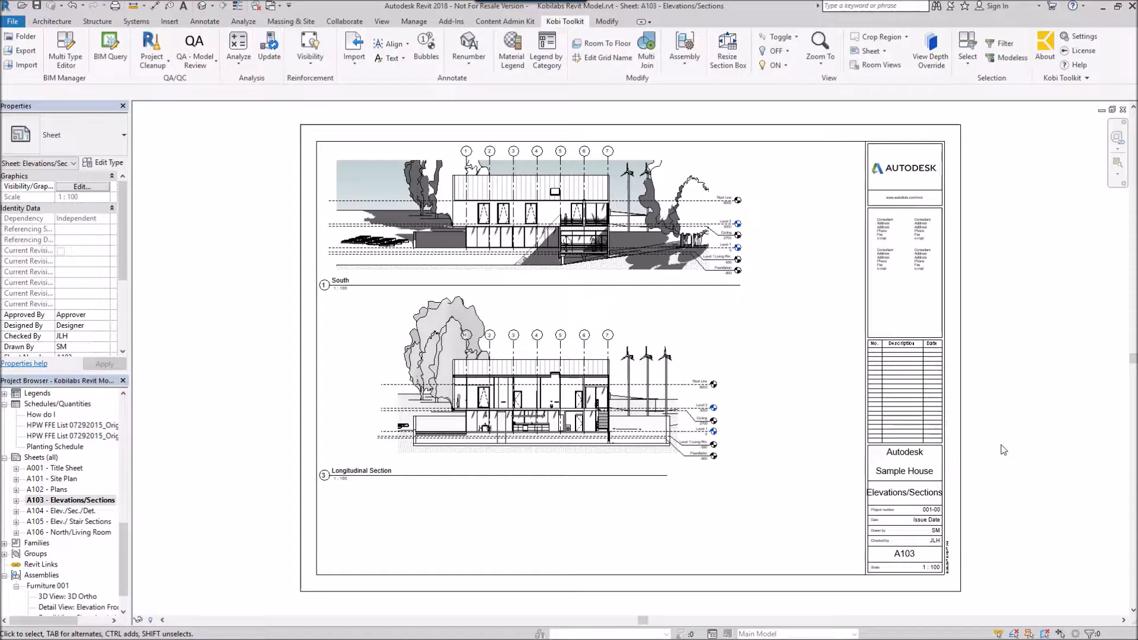
- Start Duplicate Sheet from the Kobi Toolkit Sheet commands for sheet A103 - Elevations/Sections
{"action": "left_click", "coordinate": [339, 280]}
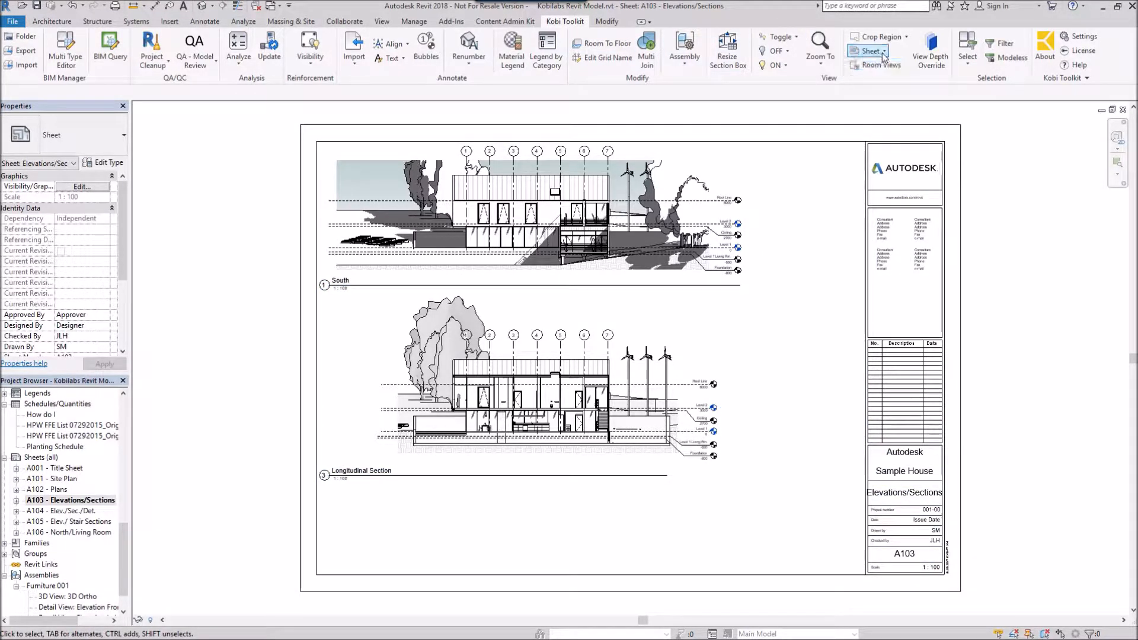
{"action": "left_click", "coordinate": [869, 51]}
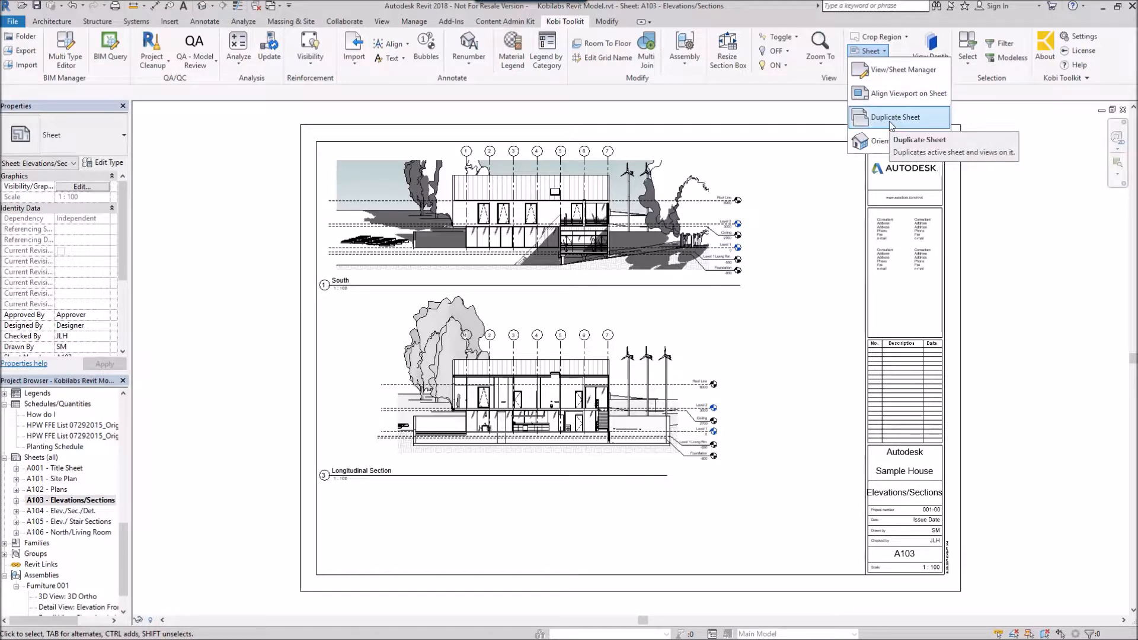
{"action": "left_click", "coordinate": [894, 118]}
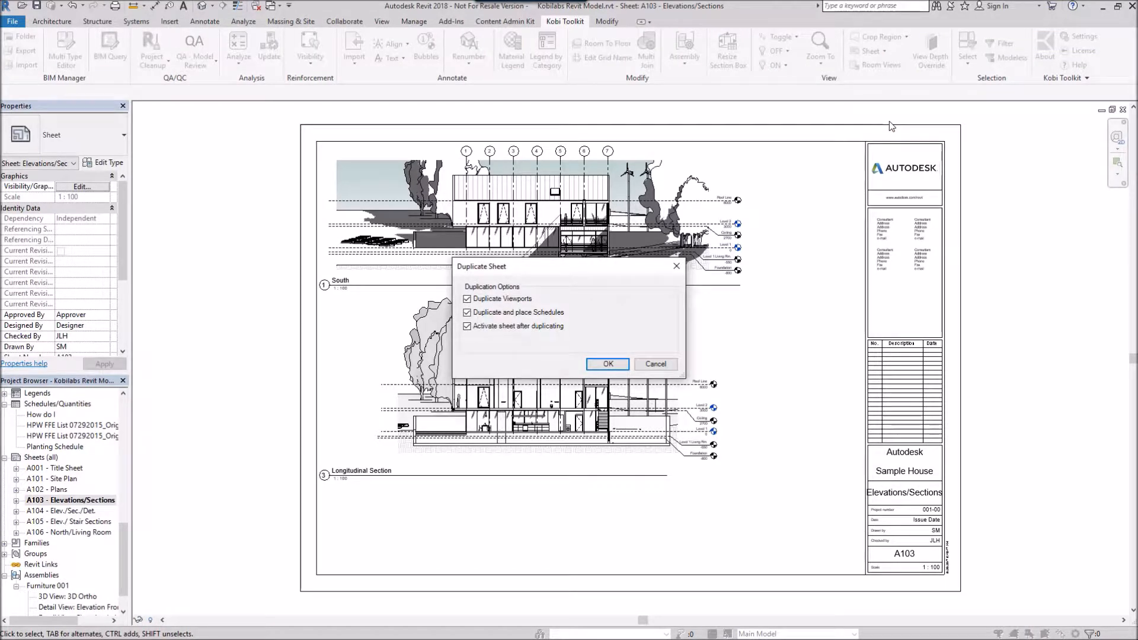
{"action": "mouse_move", "coordinate": [953, 283]}
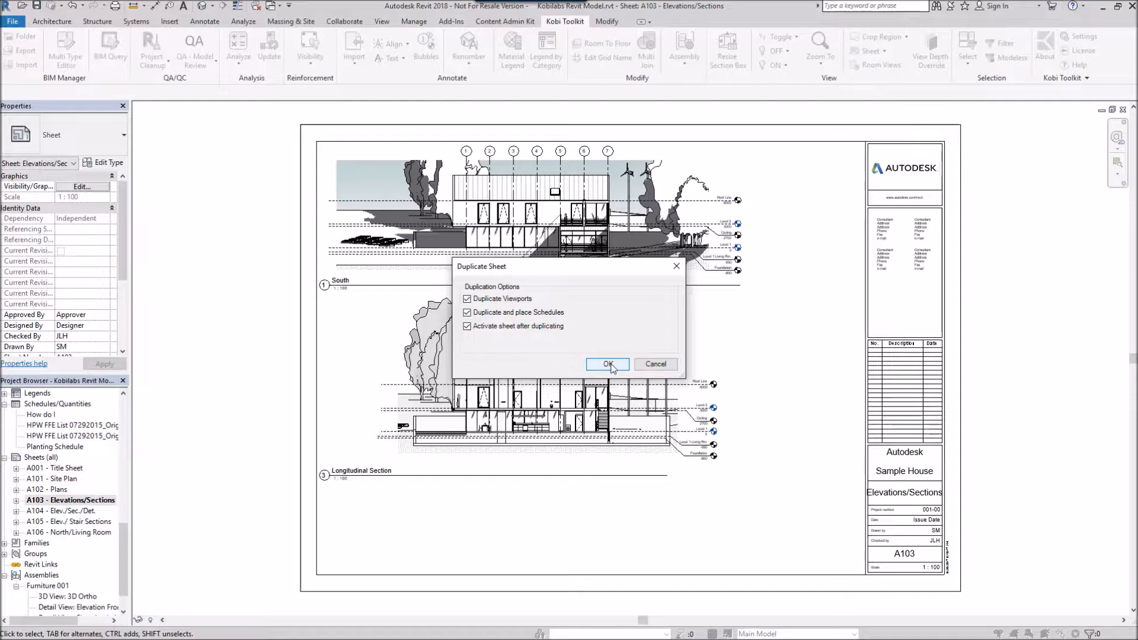
- Confirm duplication with viewports, schedules and activation enabled, creating sheet A108 - Unnamed
{"action": "left_click", "coordinate": [607, 364]}
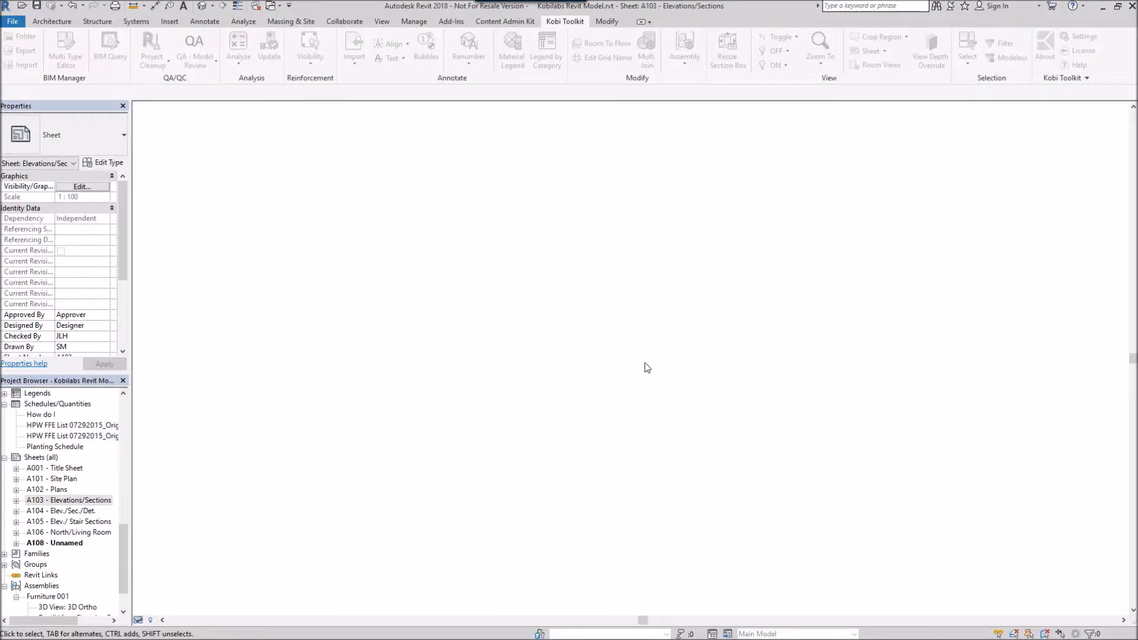
- Show sheet A108 with South Copy 1 and Longitudinal Section Copy 1 in the Project Browser
{"action": "double_click", "coordinate": [53, 543]}
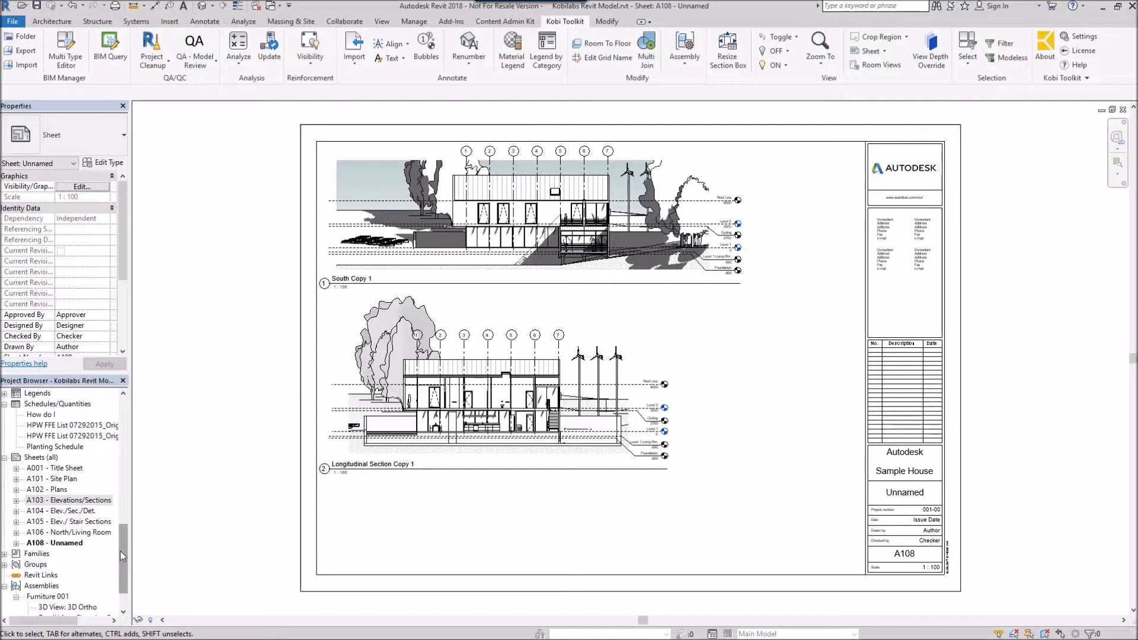
{"action": "scroll", "scroll_direction": "down", "scroll_amount": 3}
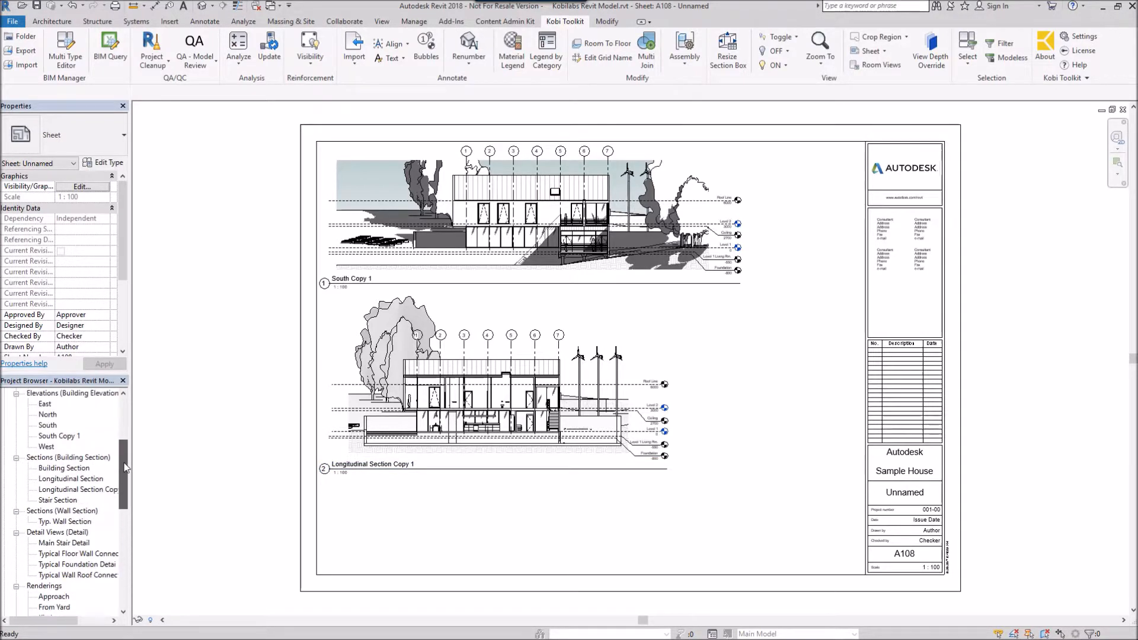